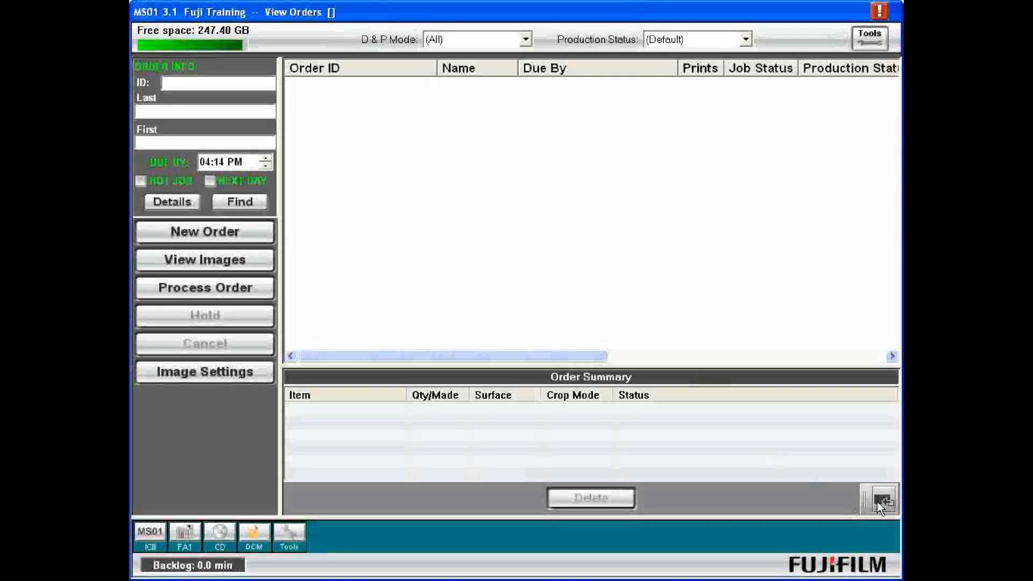
- Launch Print Size Setup from the Tools menu to list existing print products
left_click(882, 498)
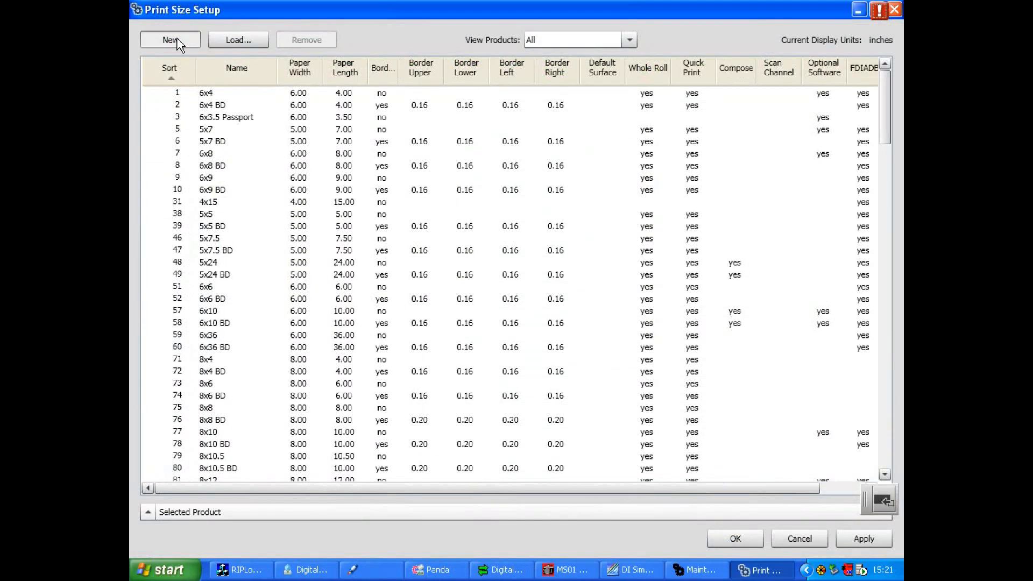
- Create a new blank print product with default 1.00 x 1.00 size
left_click(169, 40)
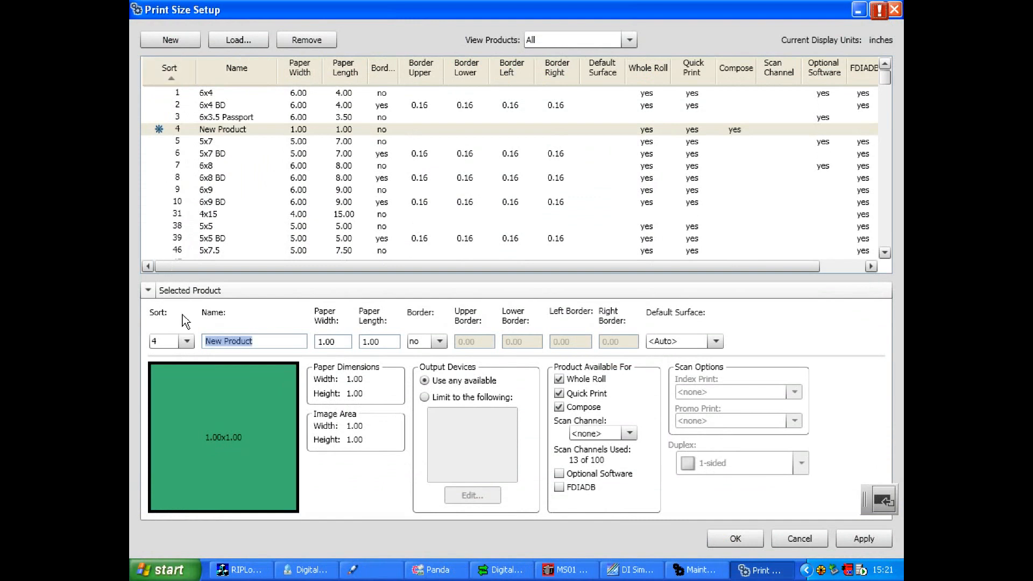
mouse_move(196, 348)
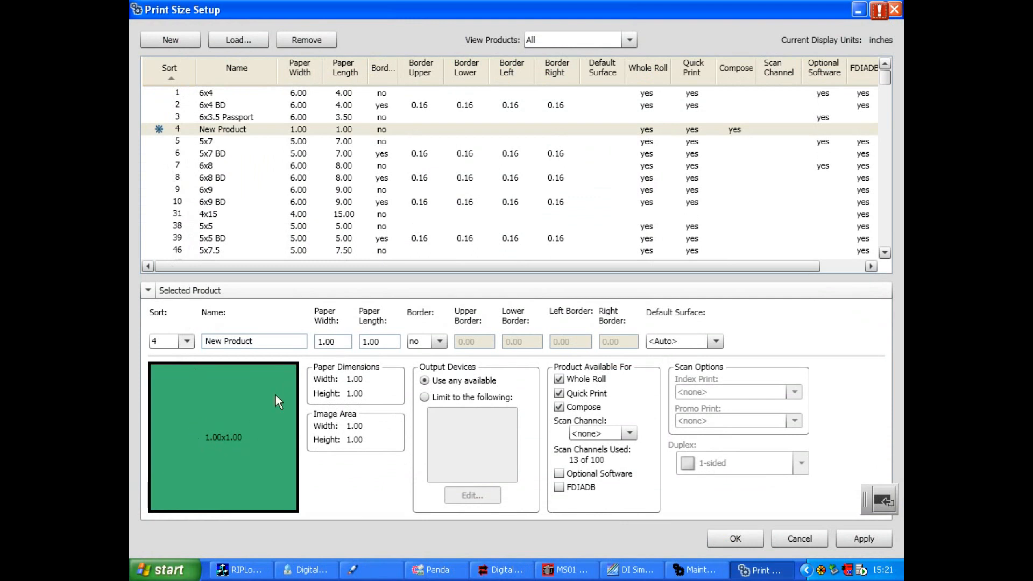
mouse_move(286, 389)
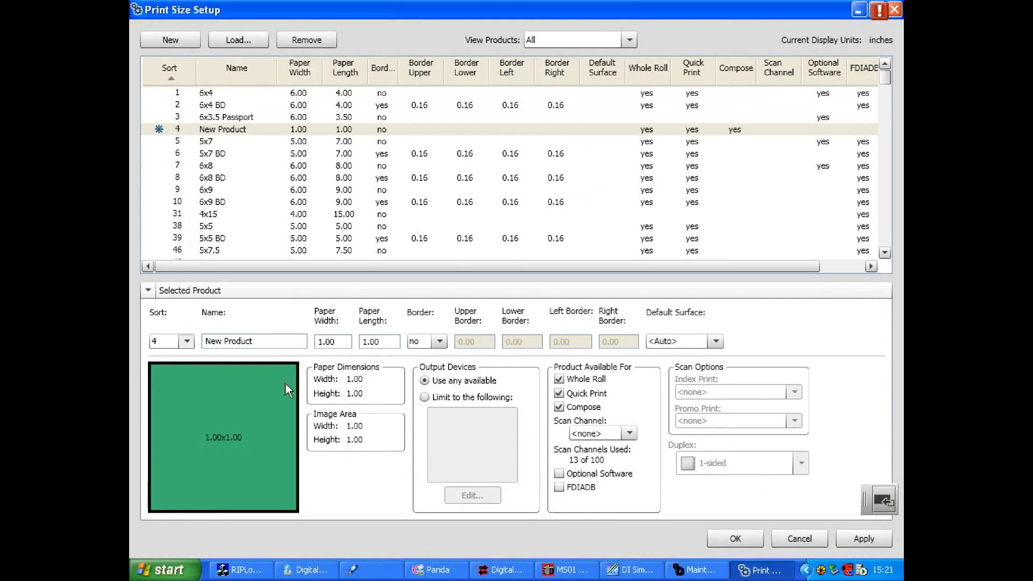
mouse_move(288, 384)
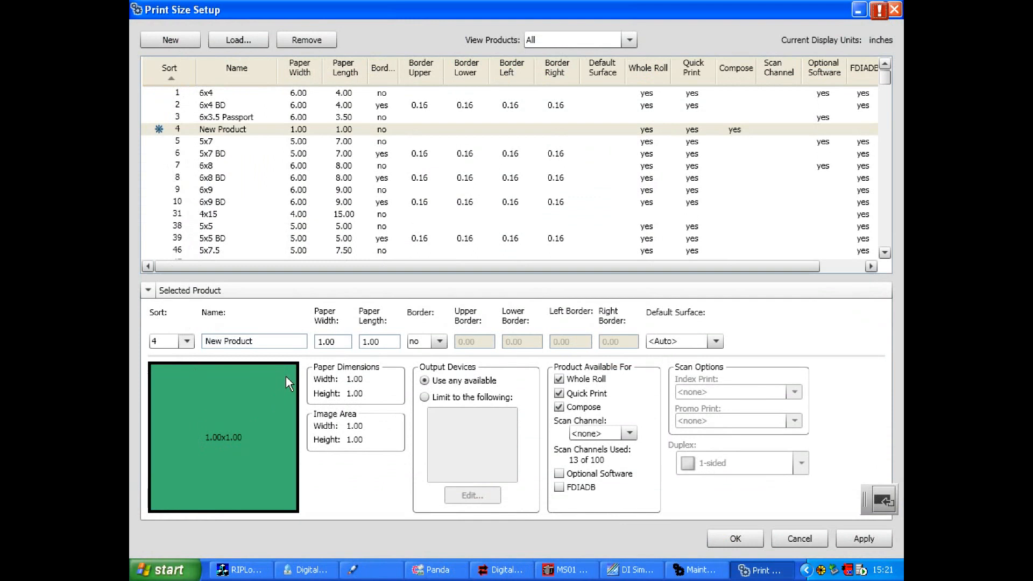
mouse_move(195, 487)
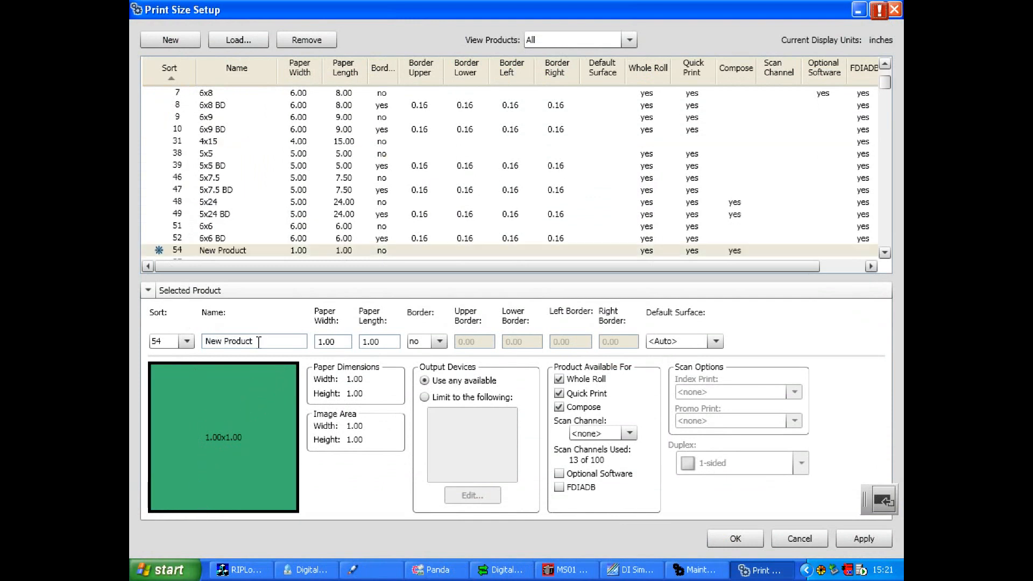
- Name the product 6x12, size it 6.00 x 12.00 inches, and leave it borderless
triple_click(254, 341)
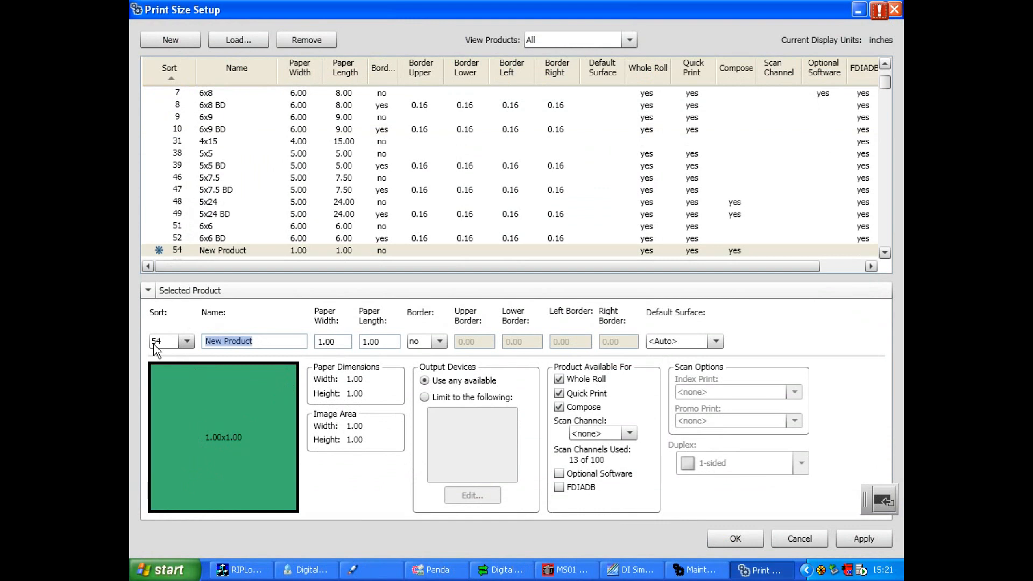
type("6x")
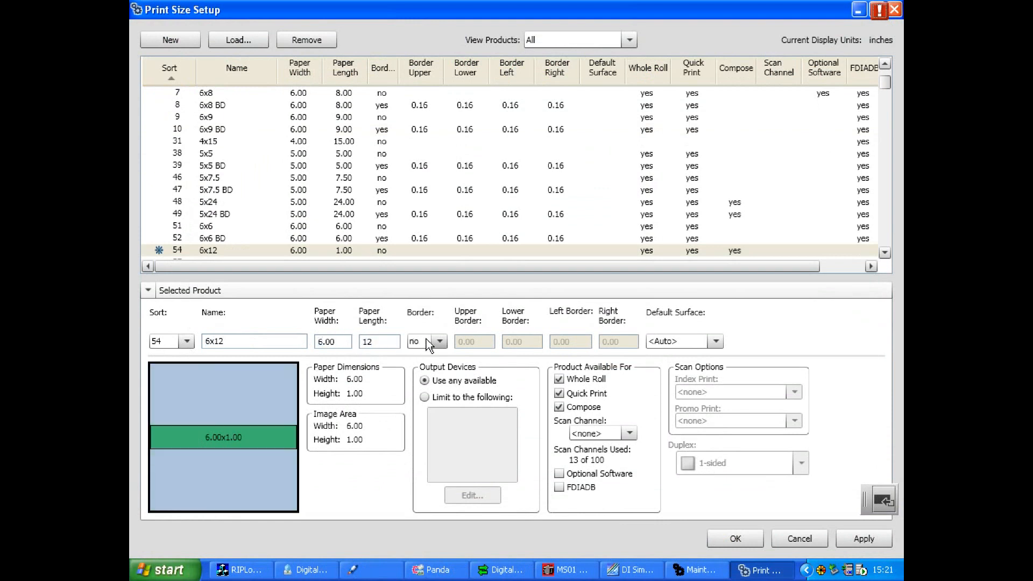
type("12.00")
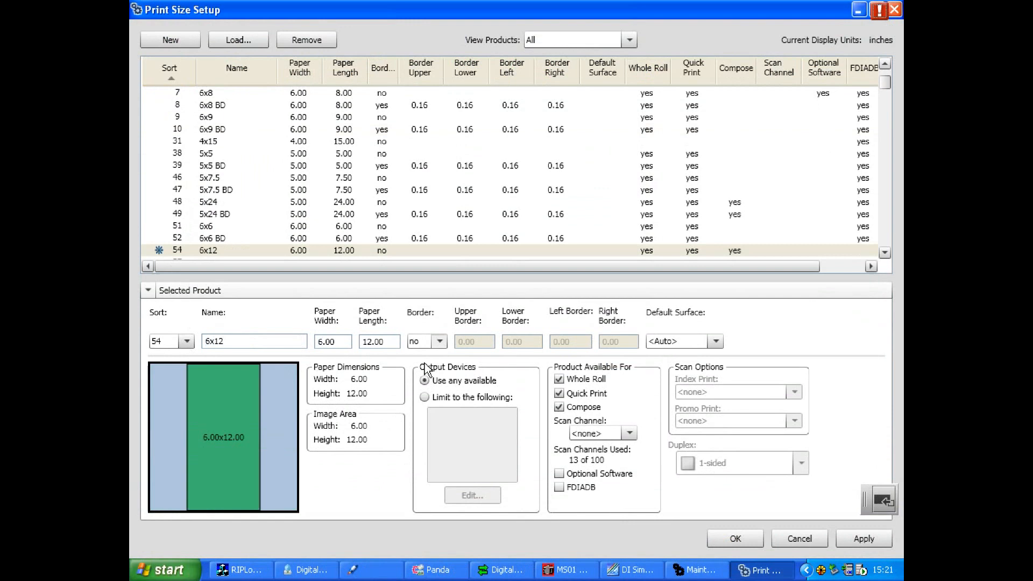
left_click(440, 341)
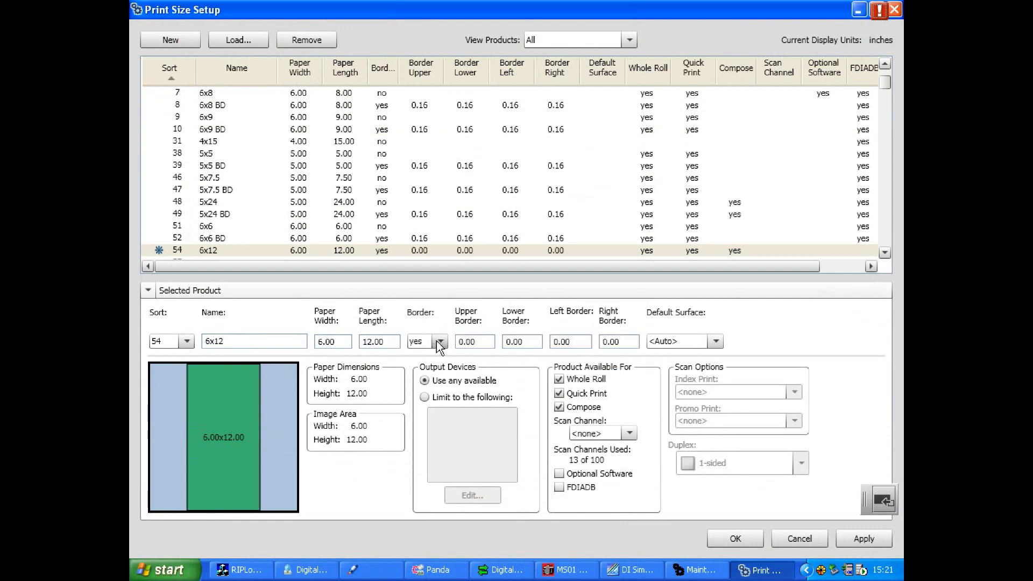
mouse_move(423, 373)
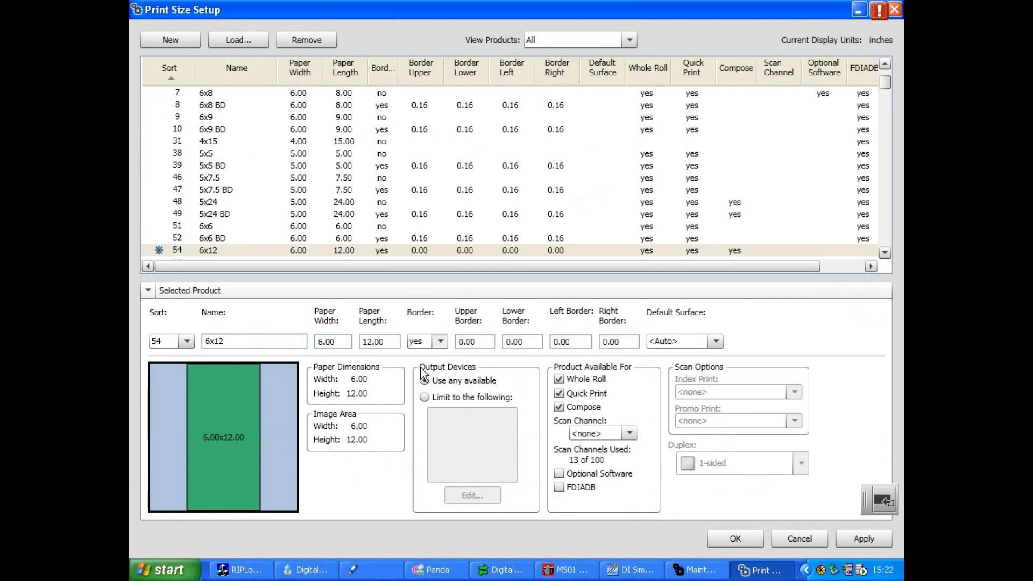
left_click(440, 342)
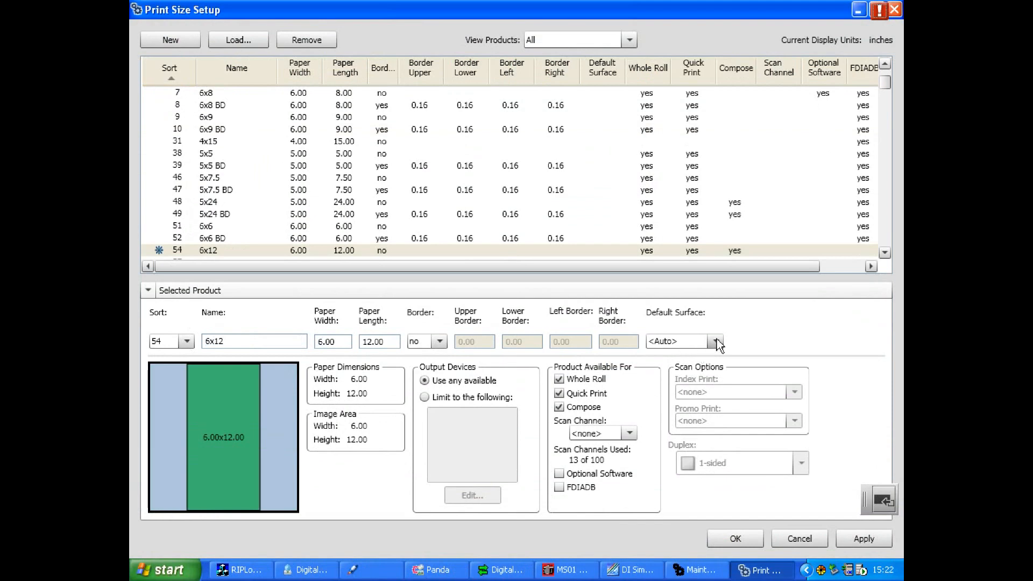
mouse_move(689, 369)
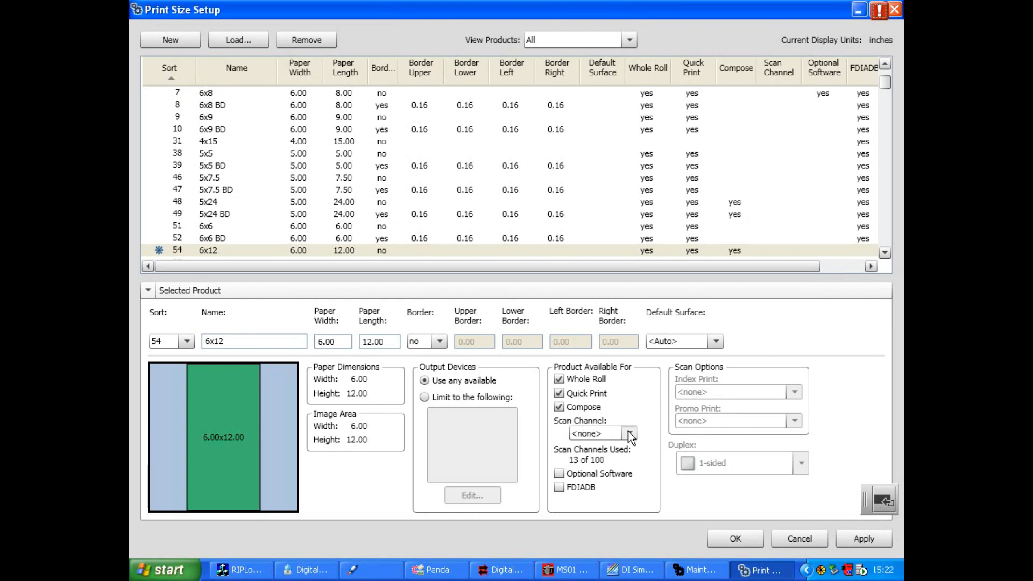
- Enable the 6x12 product for Optional Software and FDIADB
left_click(558, 474)
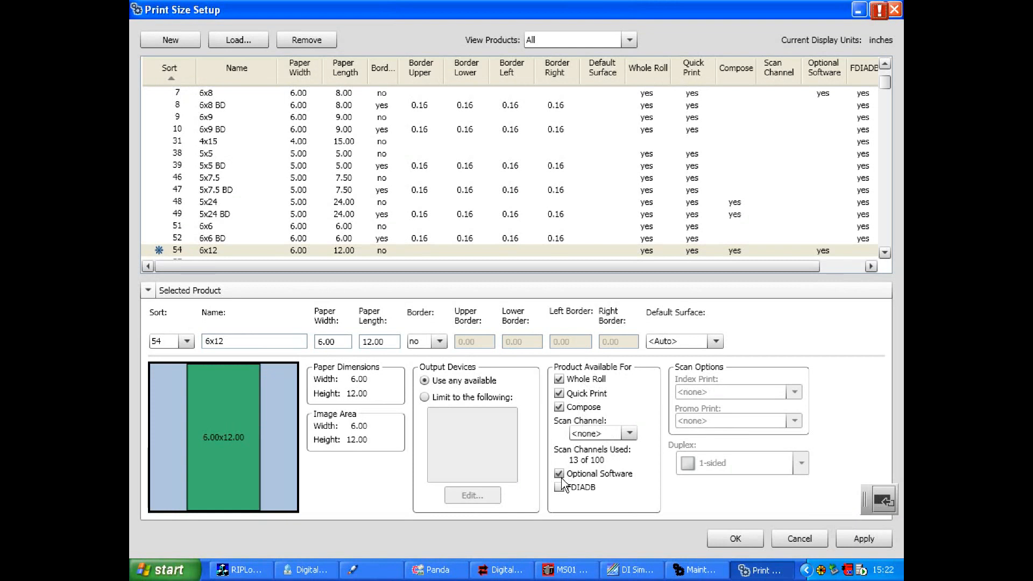
left_click(558, 488)
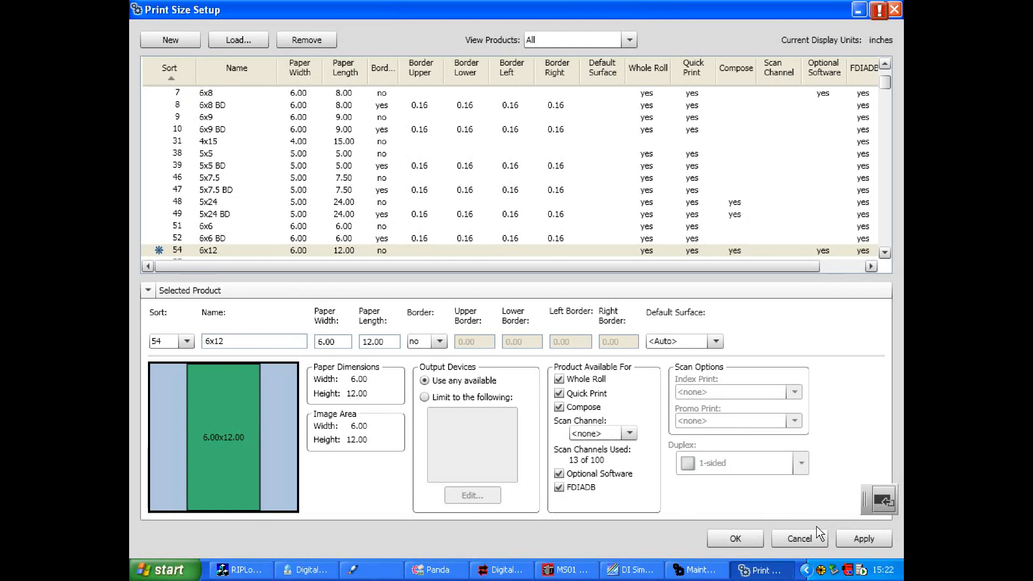
- Apply the changes so the 6x12 product is saved to the print size list
left_click(864, 538)
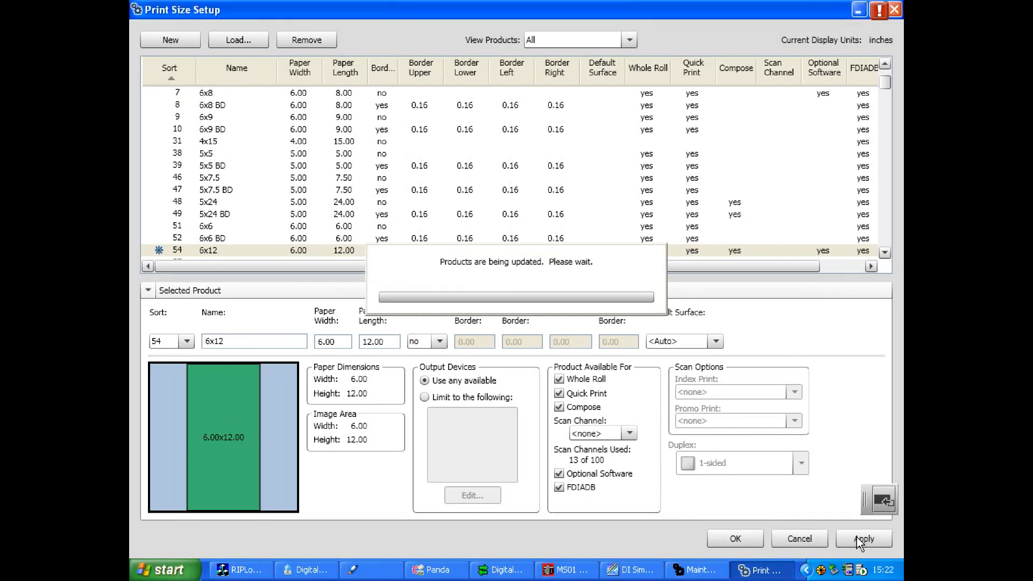
left_click(863, 538)
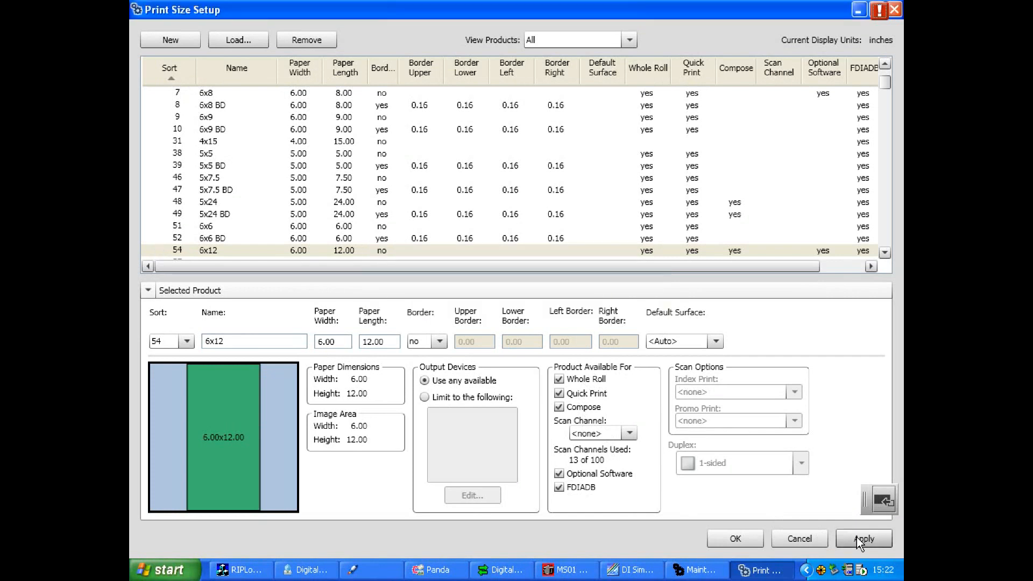